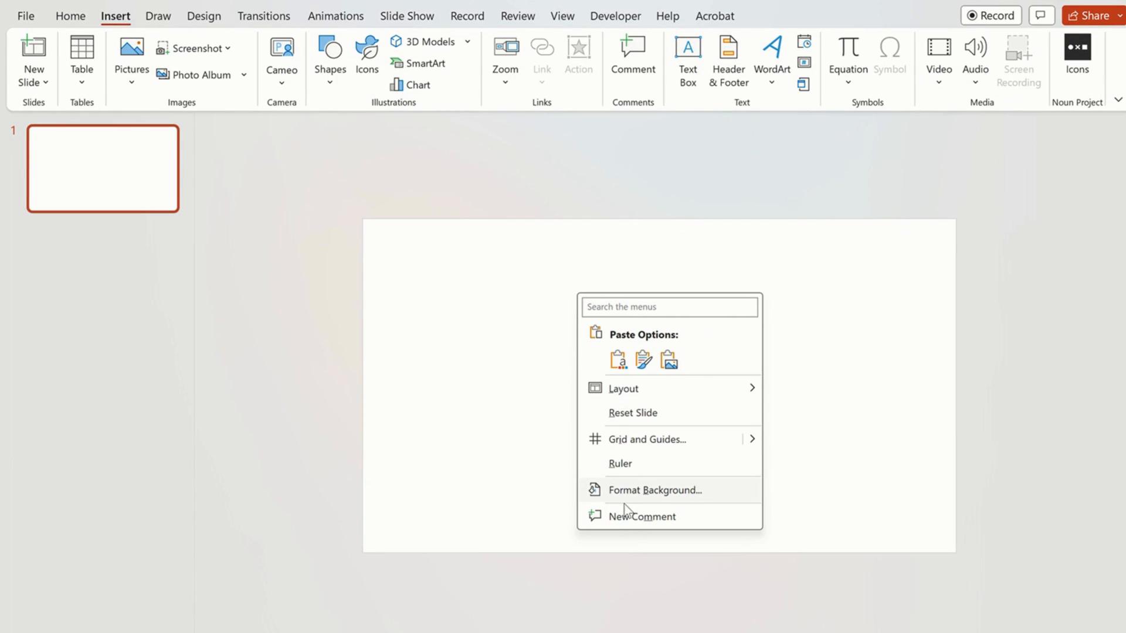
Fill slide 1's background with the mountain lake photo and copy it for a small duplicate.
left_click(653, 490)
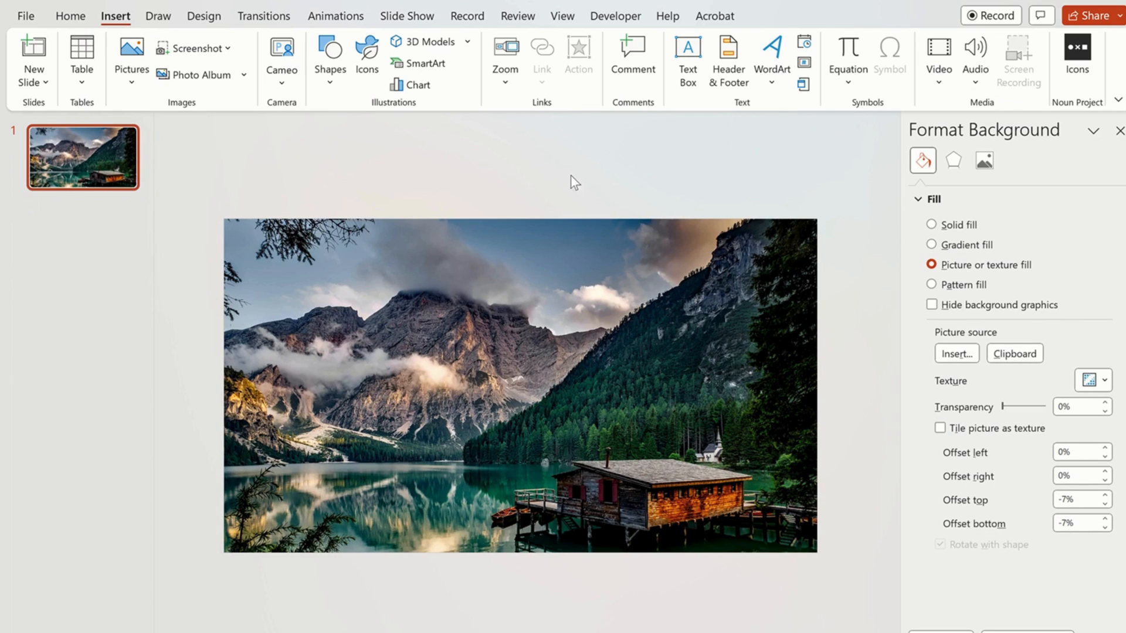
right_click(571, 181)
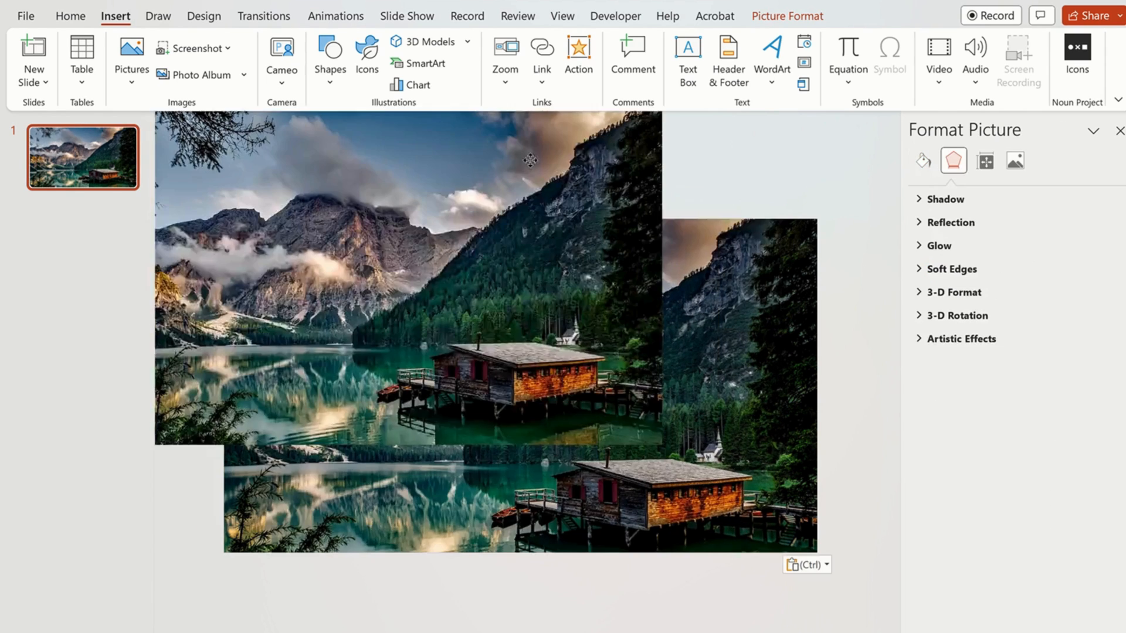
left_click(82, 313)
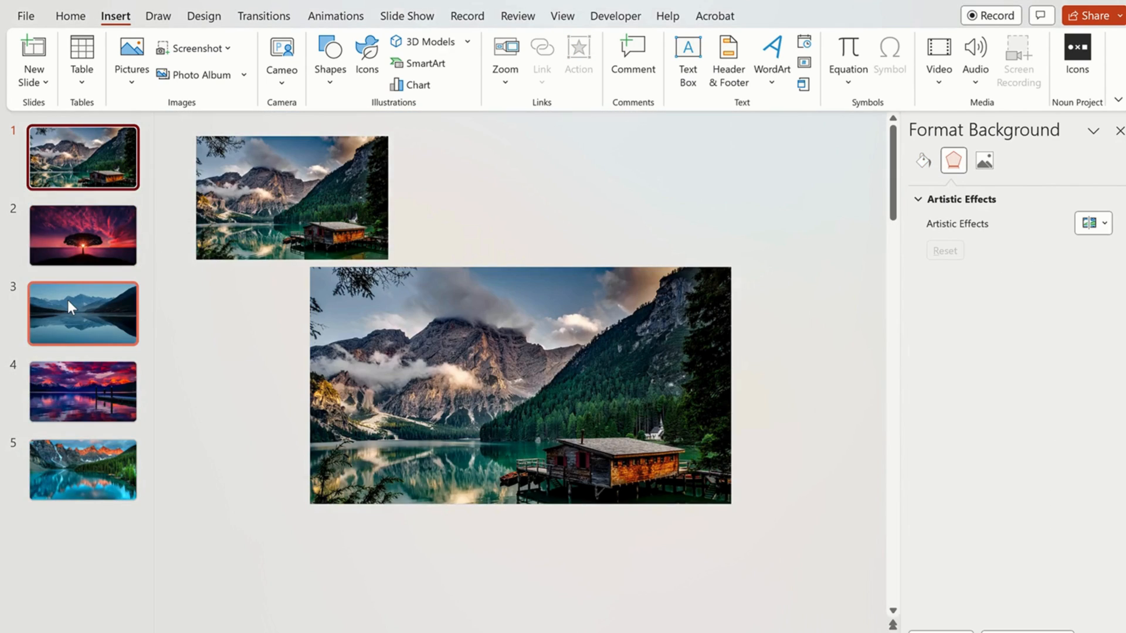
Crop the small photo copy to a 1:1 square, then to an oval circle thumbnail.
left_click(82, 391)
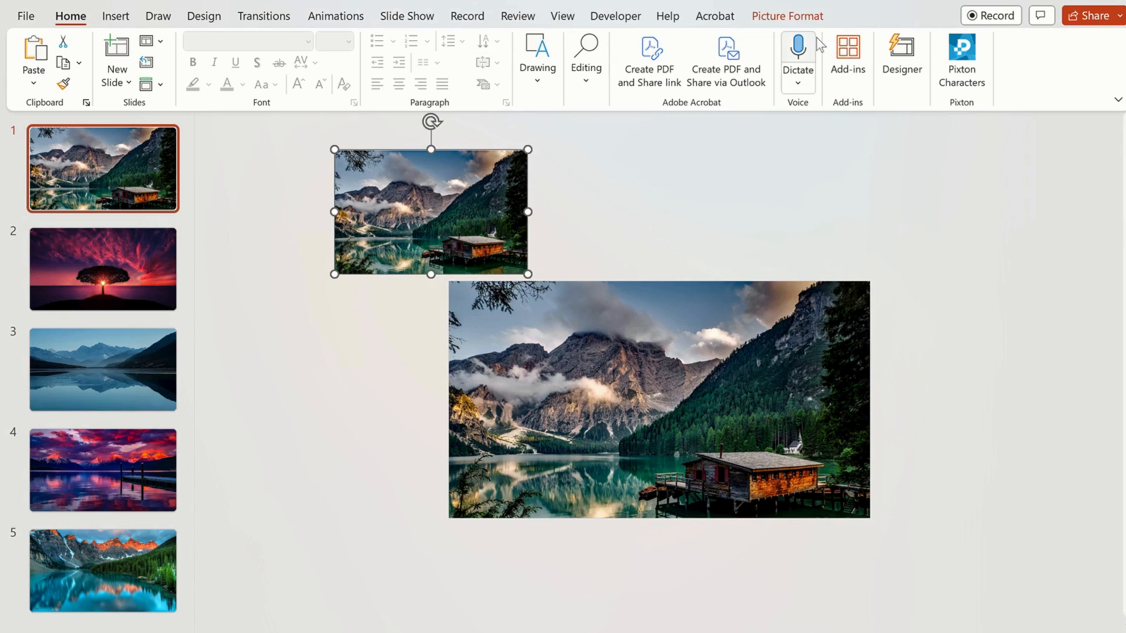
left_click(967, 69)
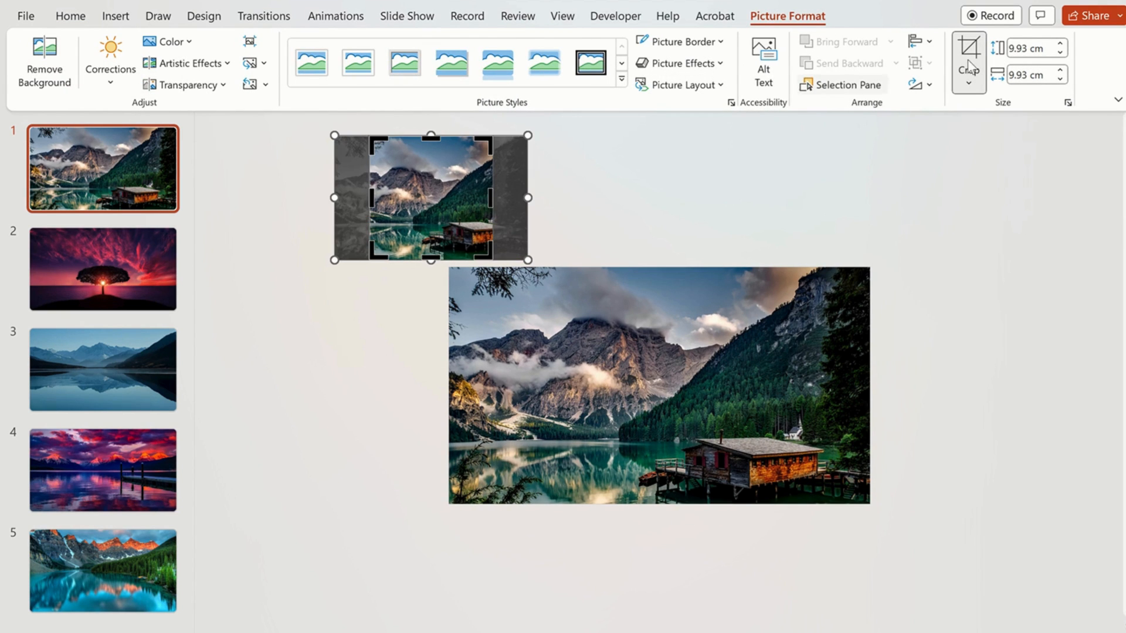
left_click(968, 61)
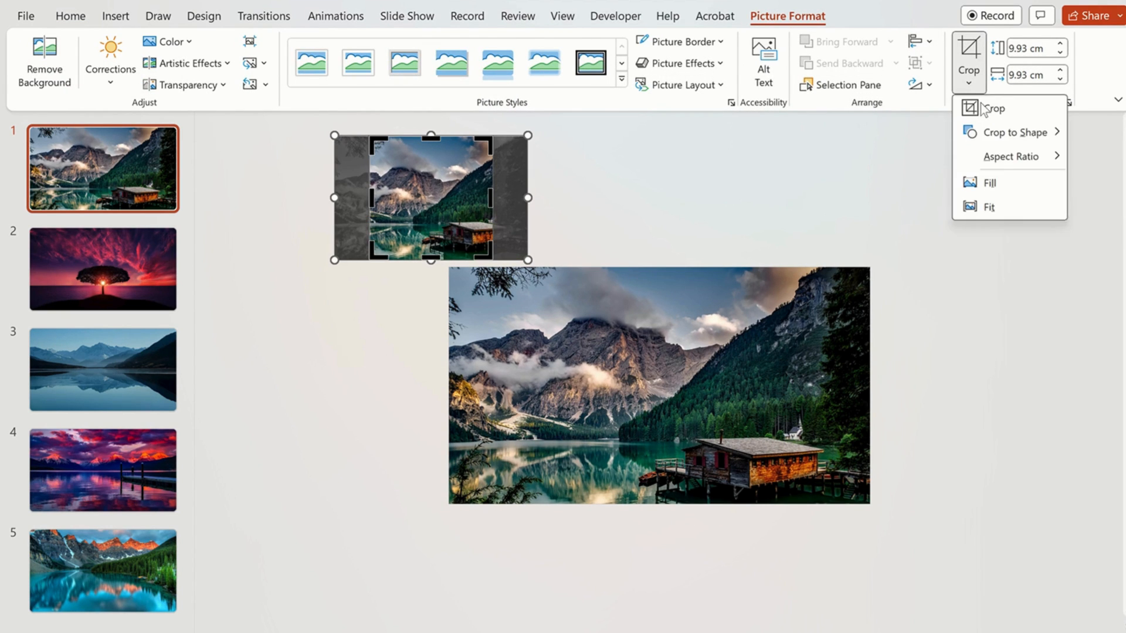
left_click(1012, 132)
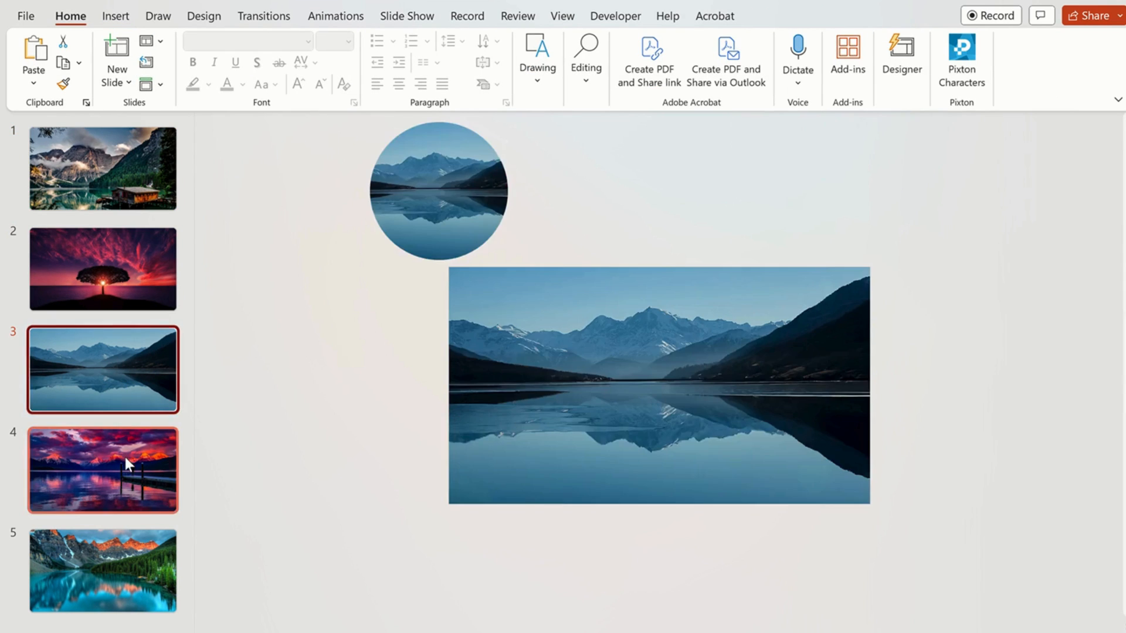
left_click(103, 169)
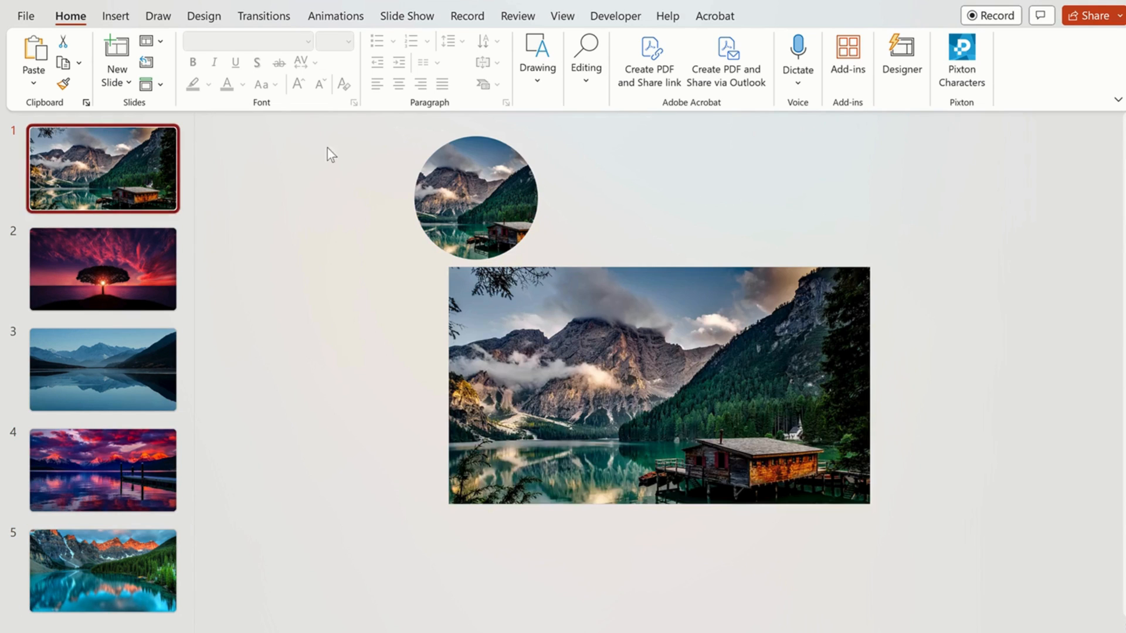
left_click(114, 15)
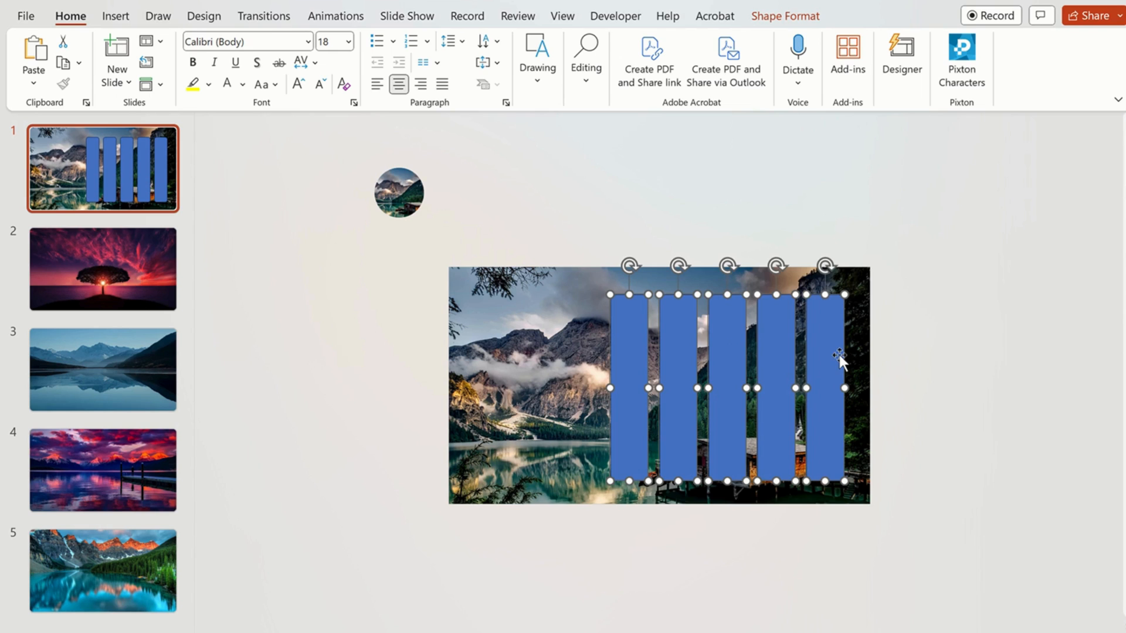
Give the five rounded rectangles slide-background fill and a drop shadow at 102% size.
scroll("down", 3)
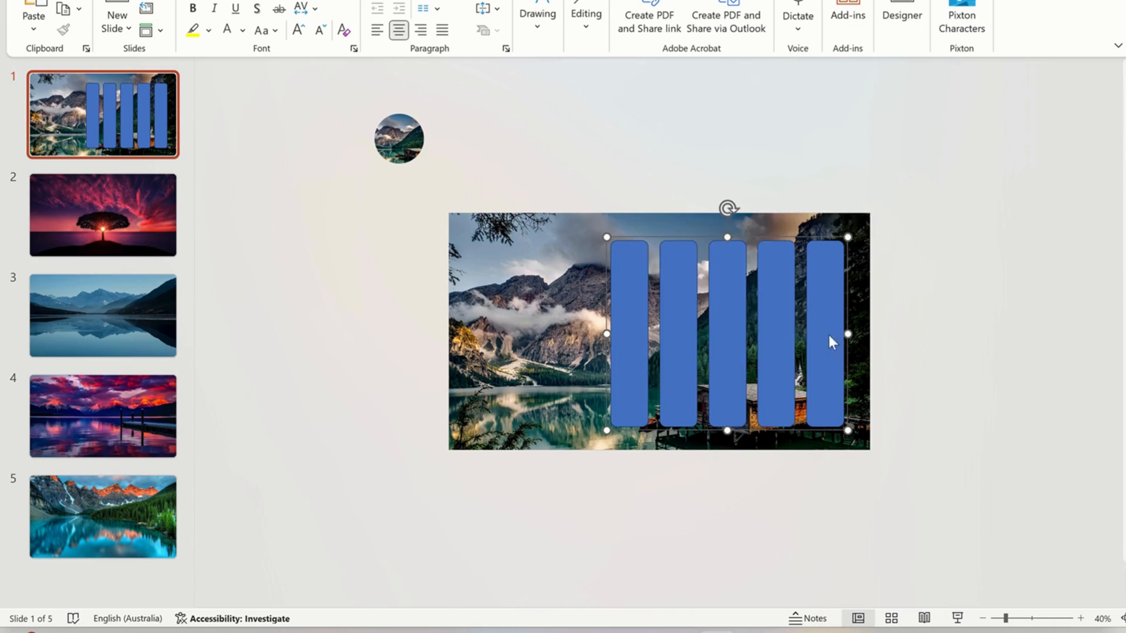
left_click(930, 293)
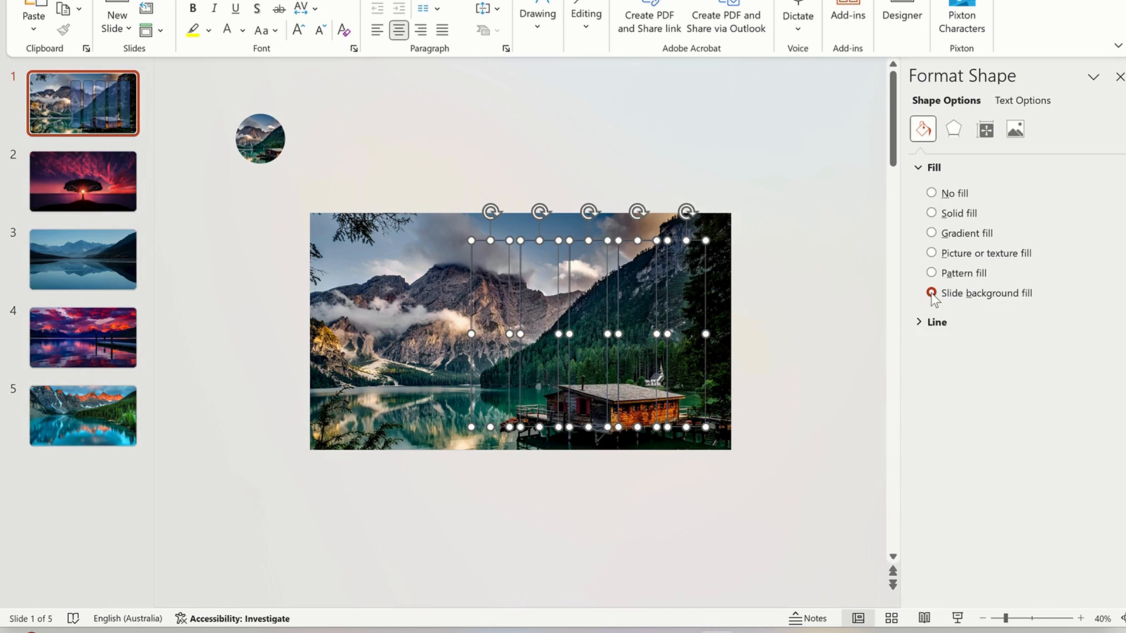
left_click(952, 129)
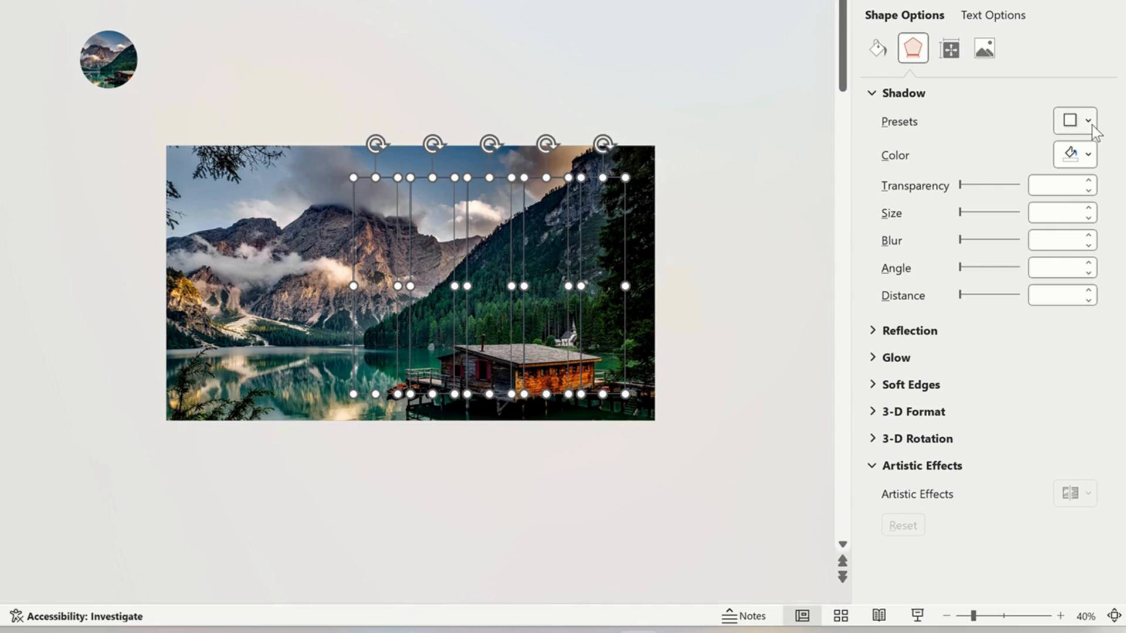
left_click(1070, 119)
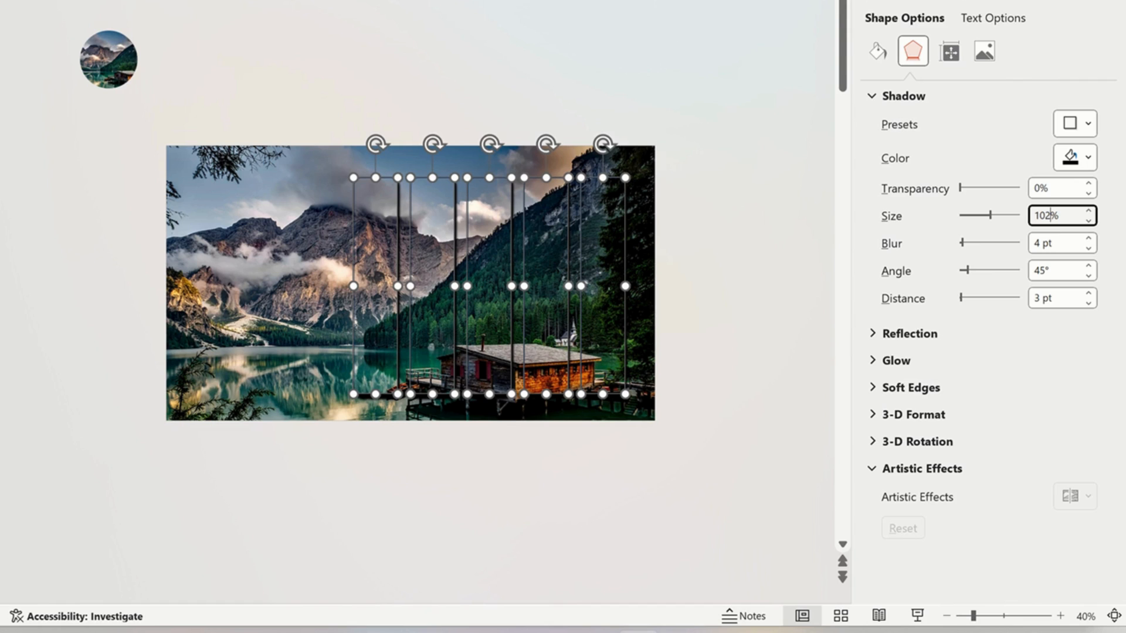
left_click(1055, 243)
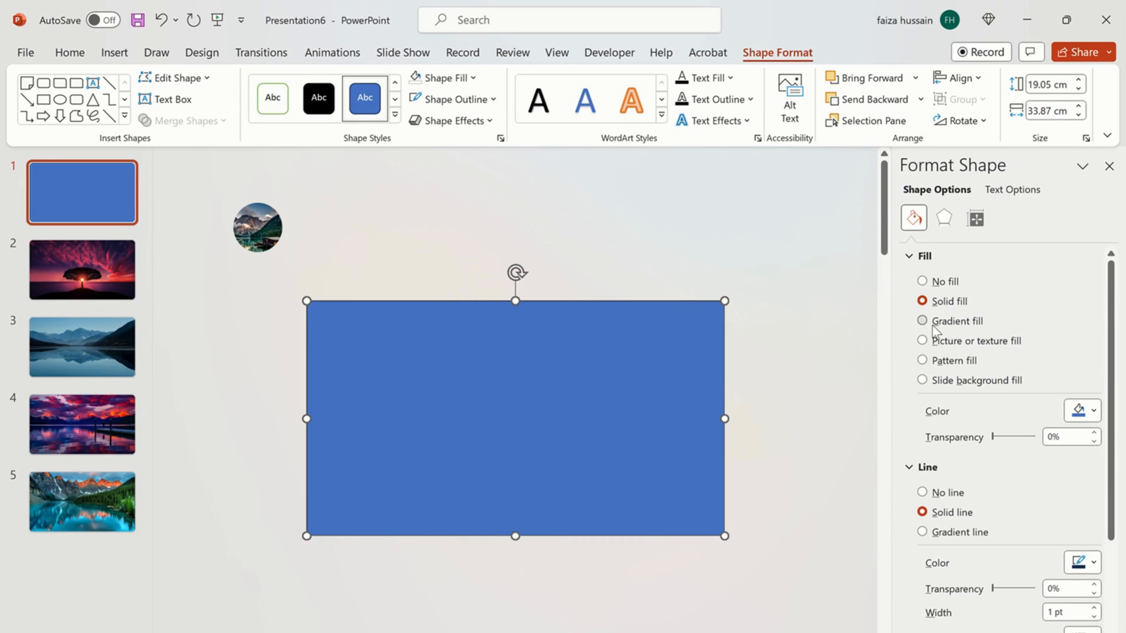
Fill the overlay rectangle with a grey gradient whose last stop is 100% transparent, with a new direction.
left_click(922, 321)
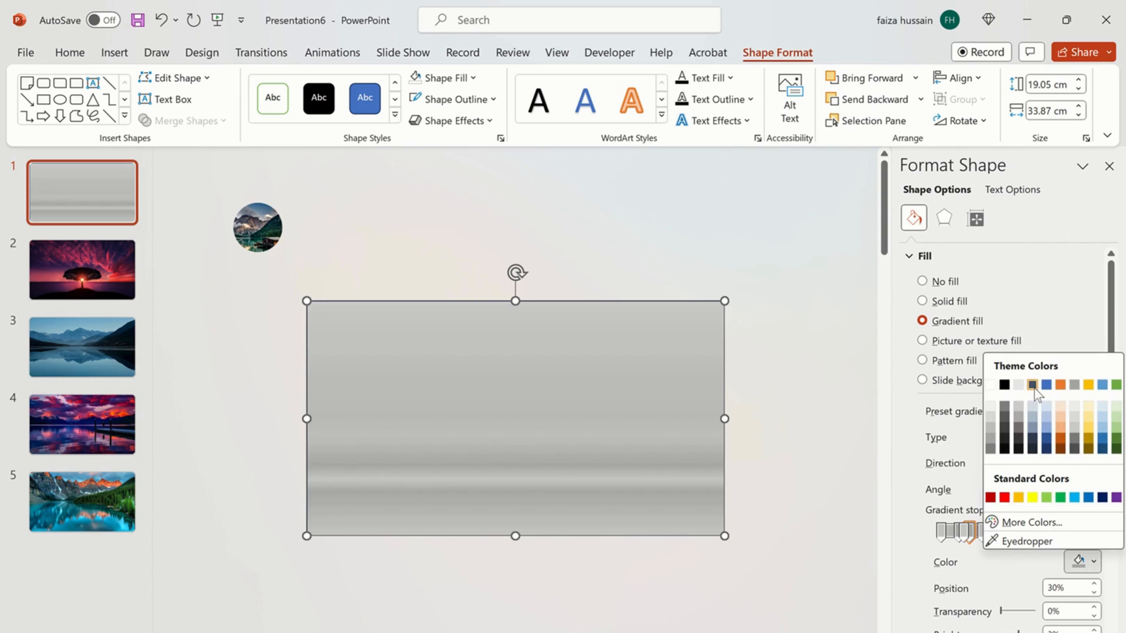
left_click(1033, 384)
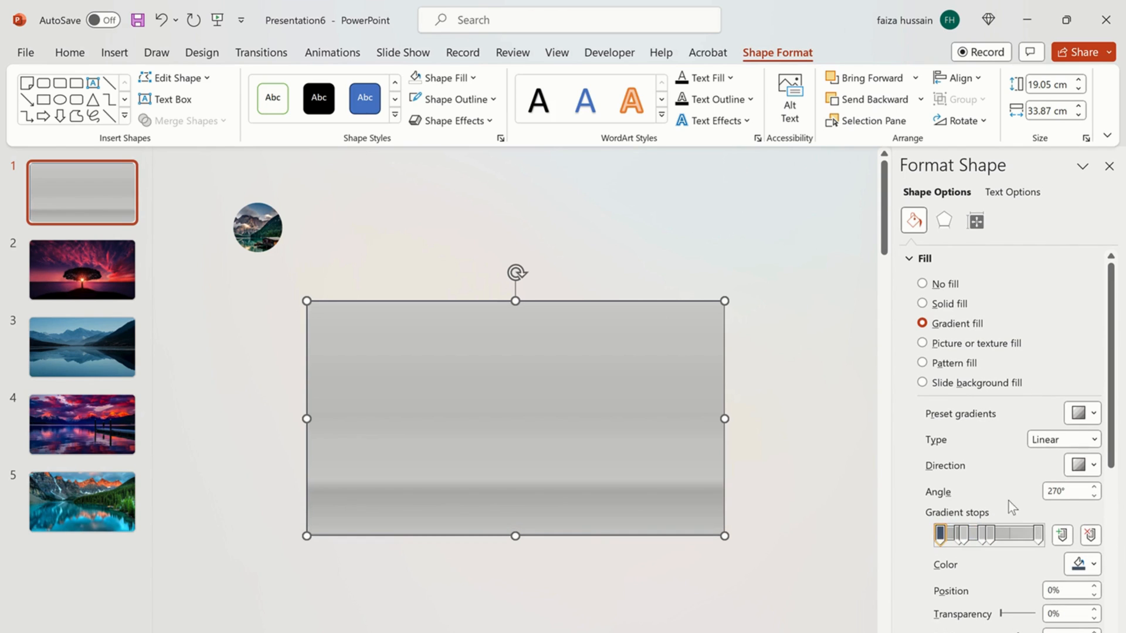
left_click_drag(942, 535, 973, 534)
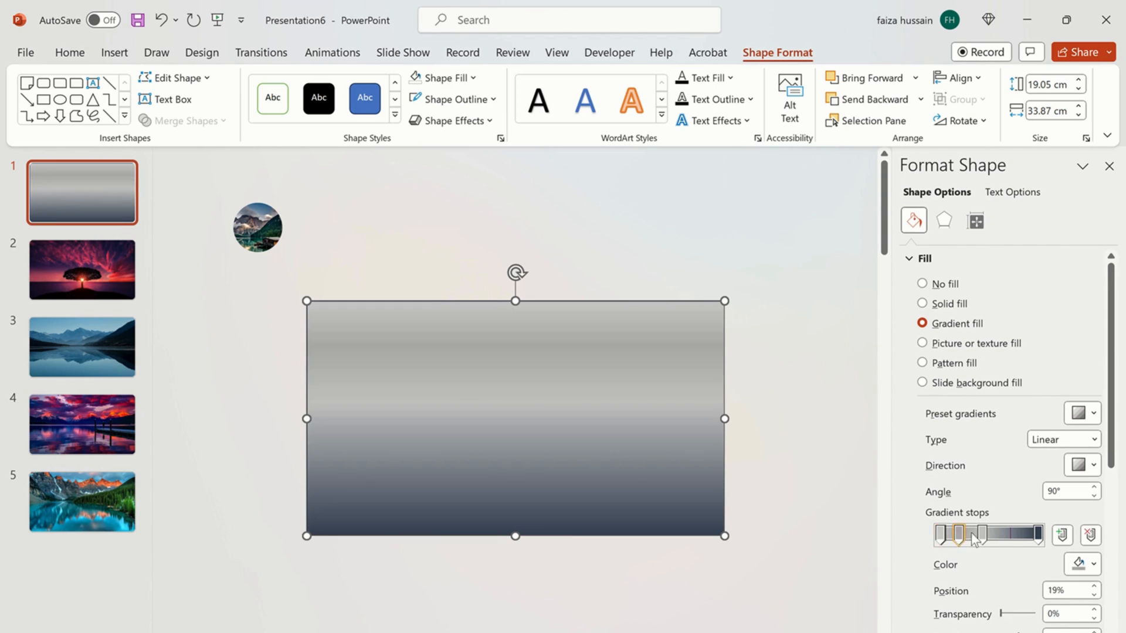
left_click(69, 53)
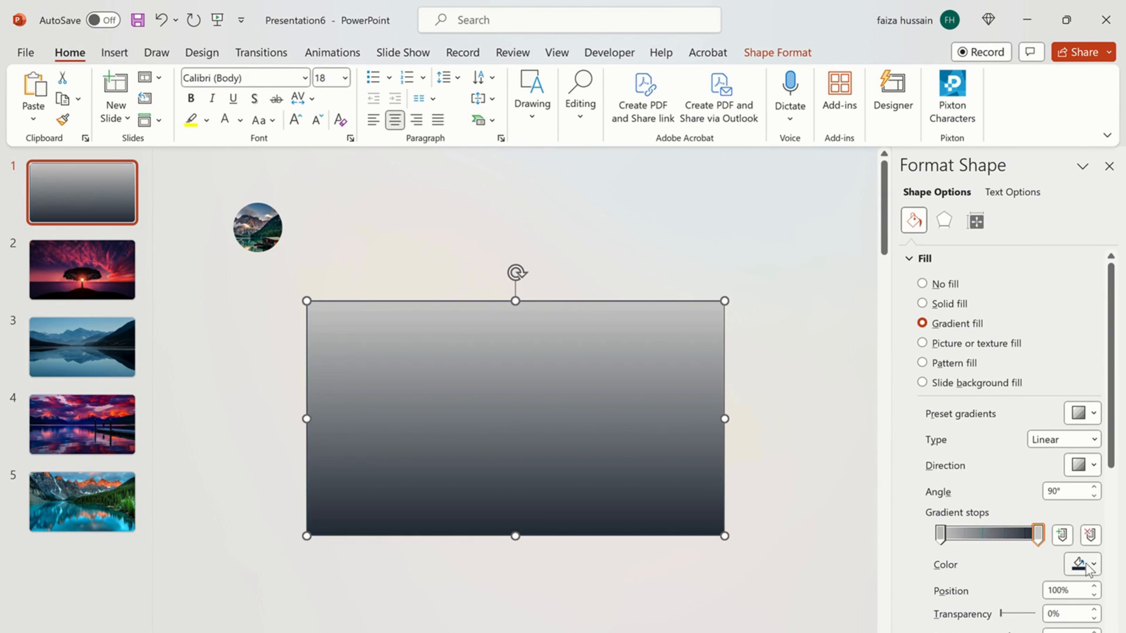
type("100")
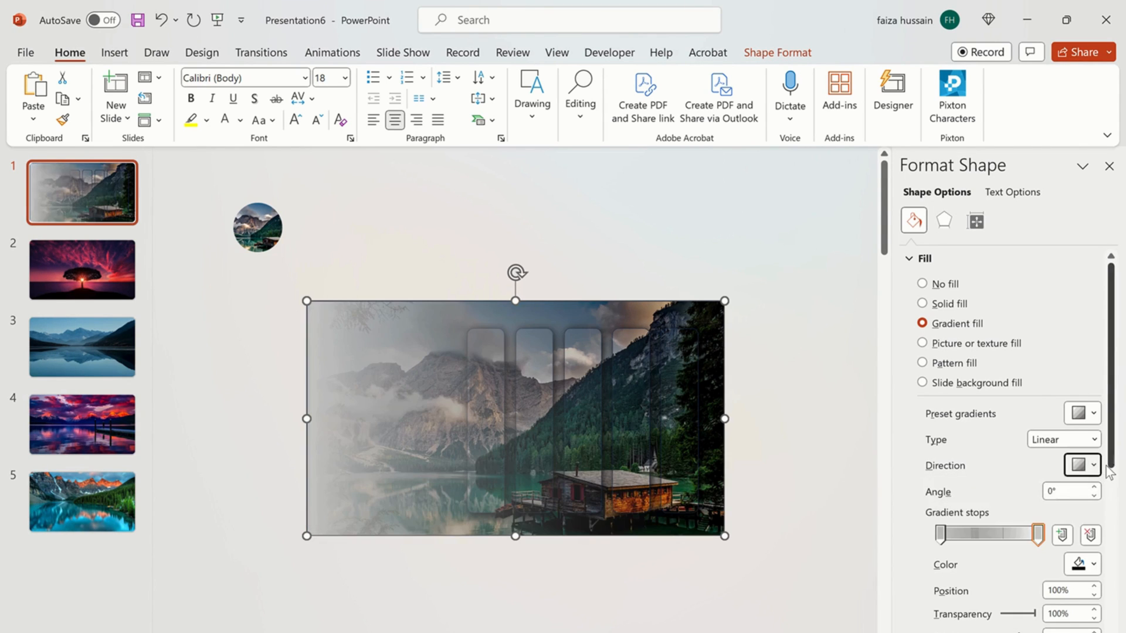
left_click(922, 382)
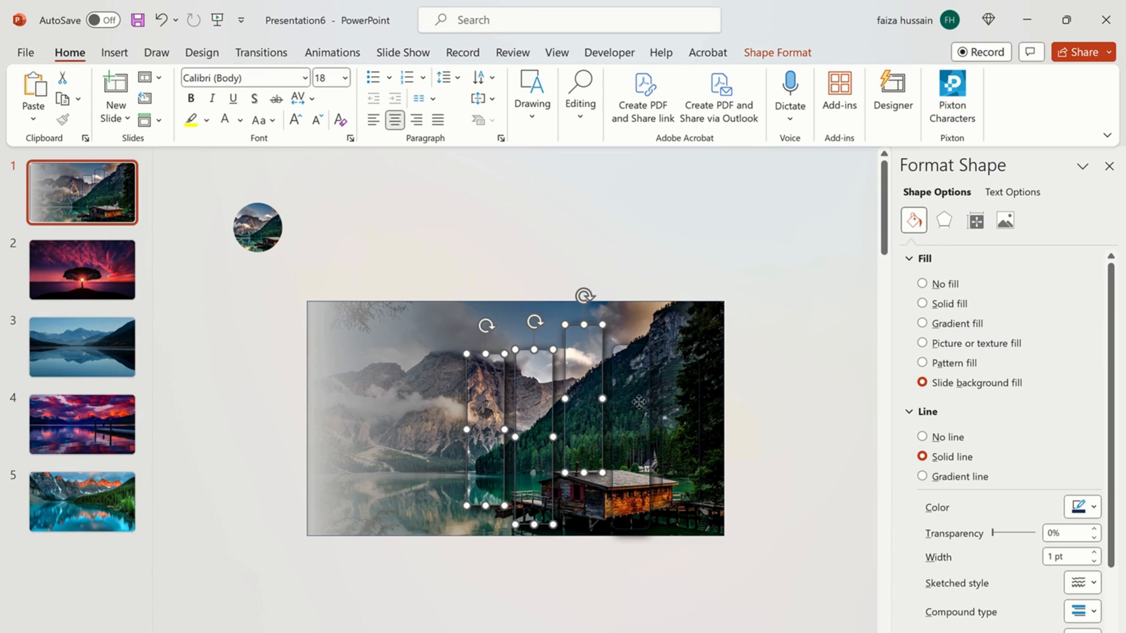
Switch the rectangles' outline to a gradient line with chosen stop colours and Rectangular type.
left_click(452, 98)
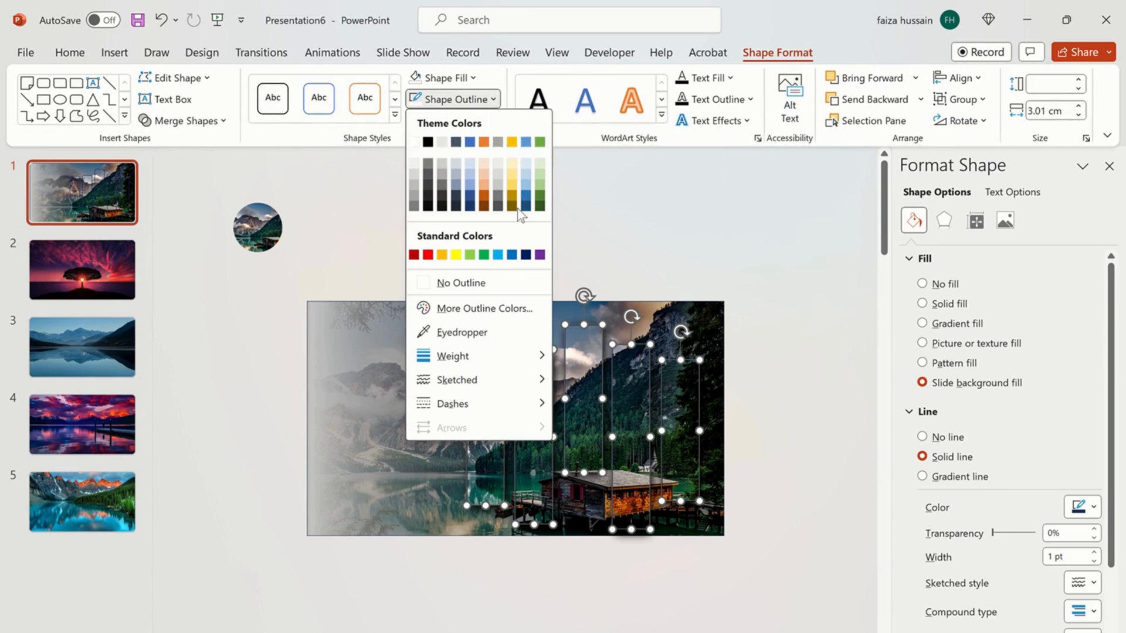
left_click(452, 355)
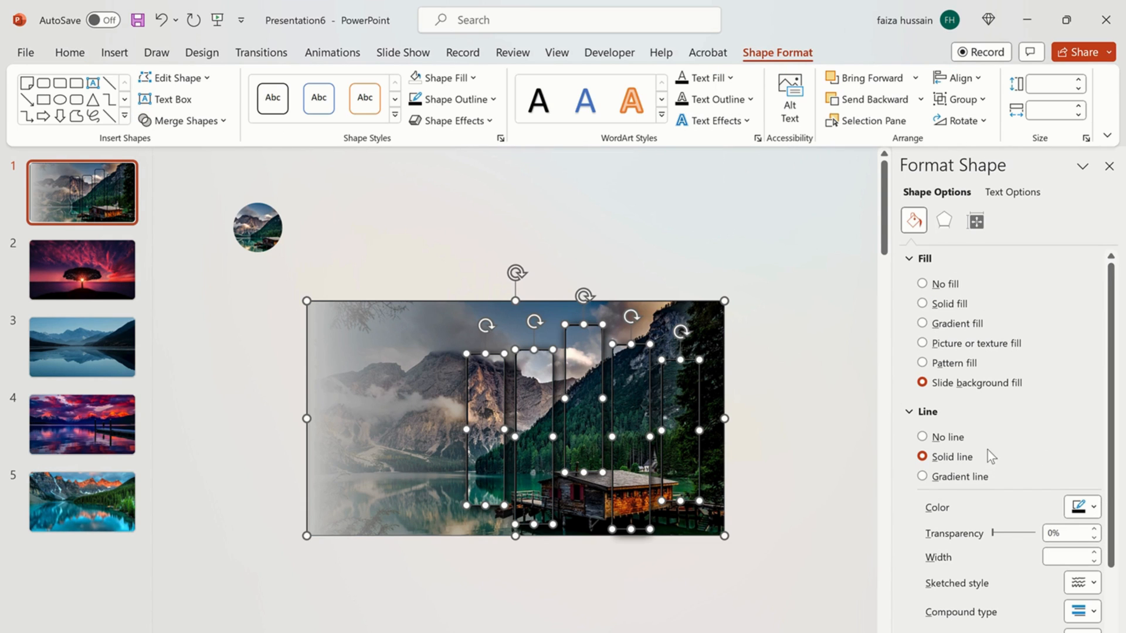
left_click(922, 476)
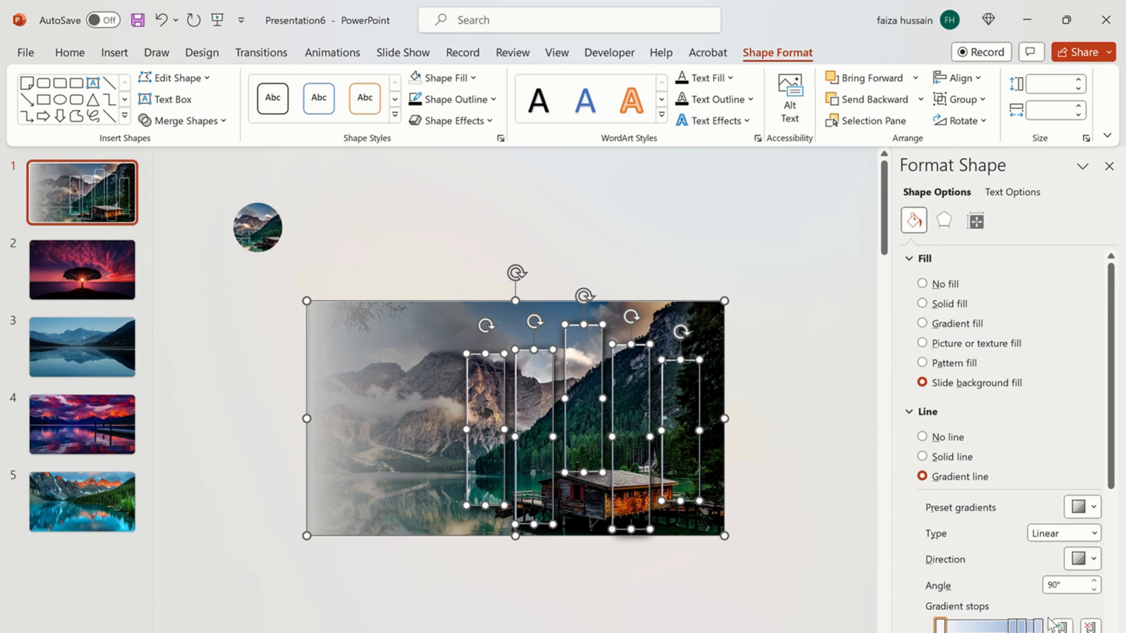
left_click(1080, 508)
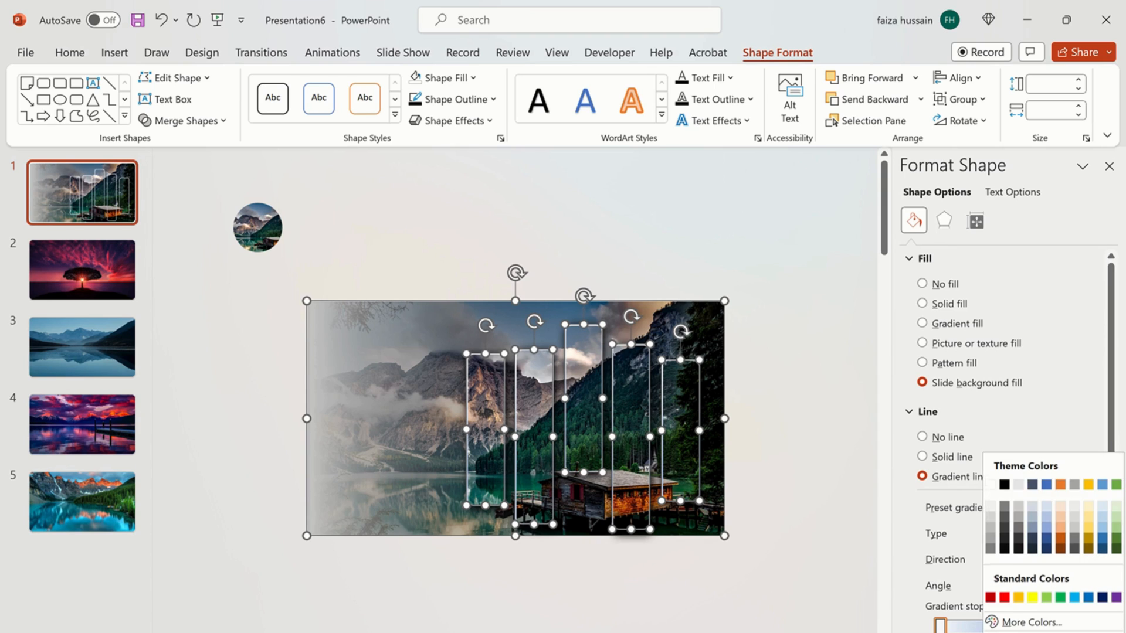
left_click(70, 52)
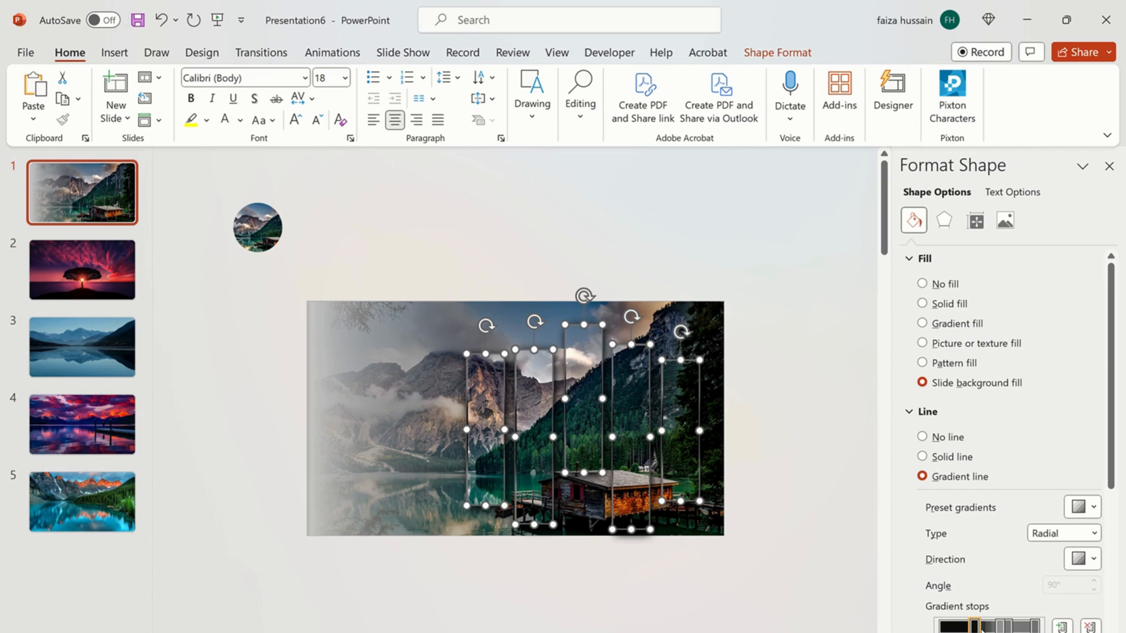
left_click(1063, 533)
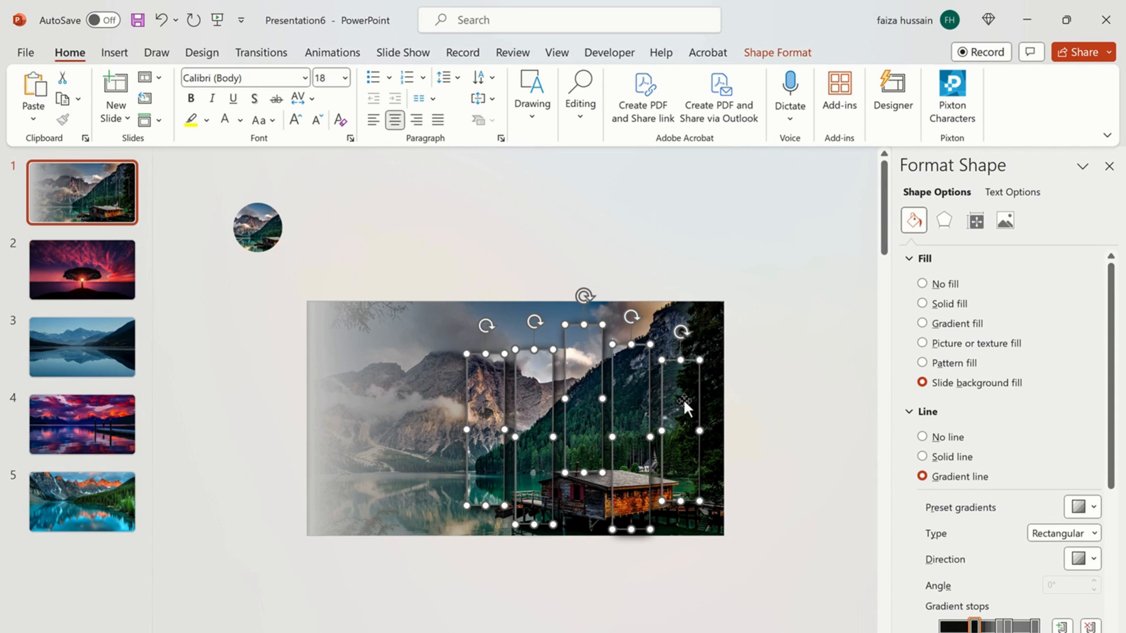
right_click(685, 408)
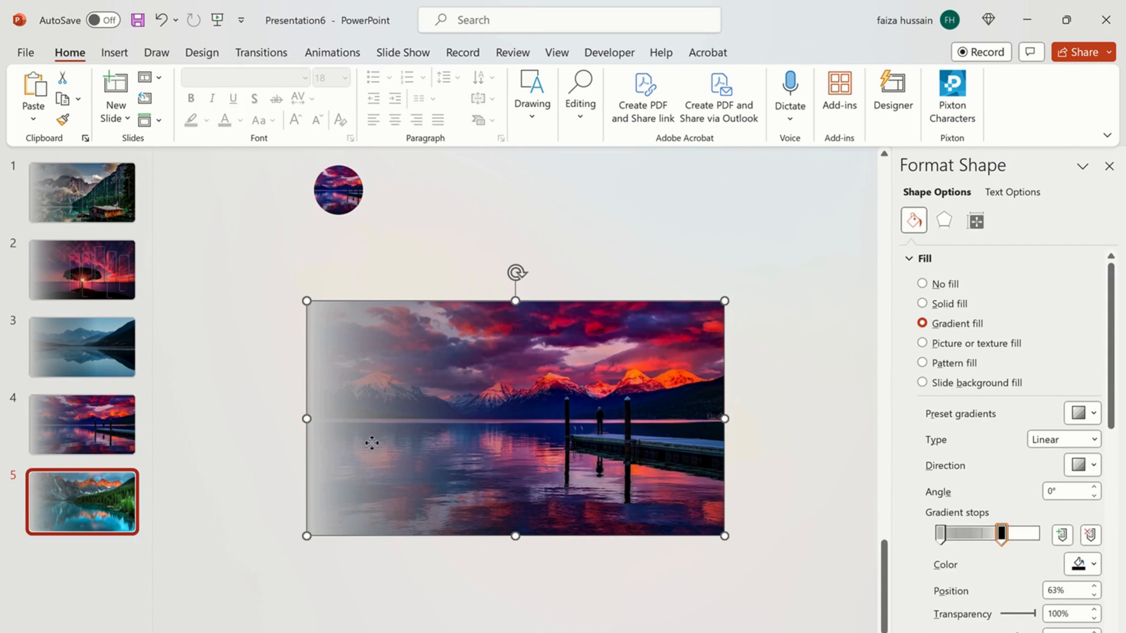
Paste the glass rectangles onto the later landscape slides and arrange them over each picture.
left_click(82, 269)
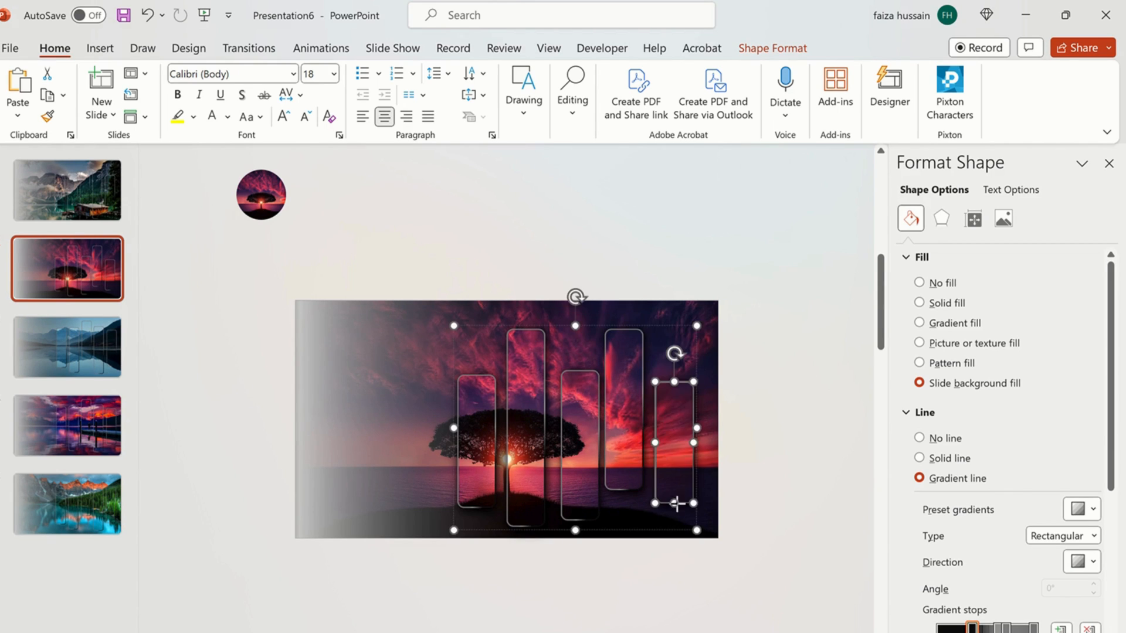
left_click(66, 347)
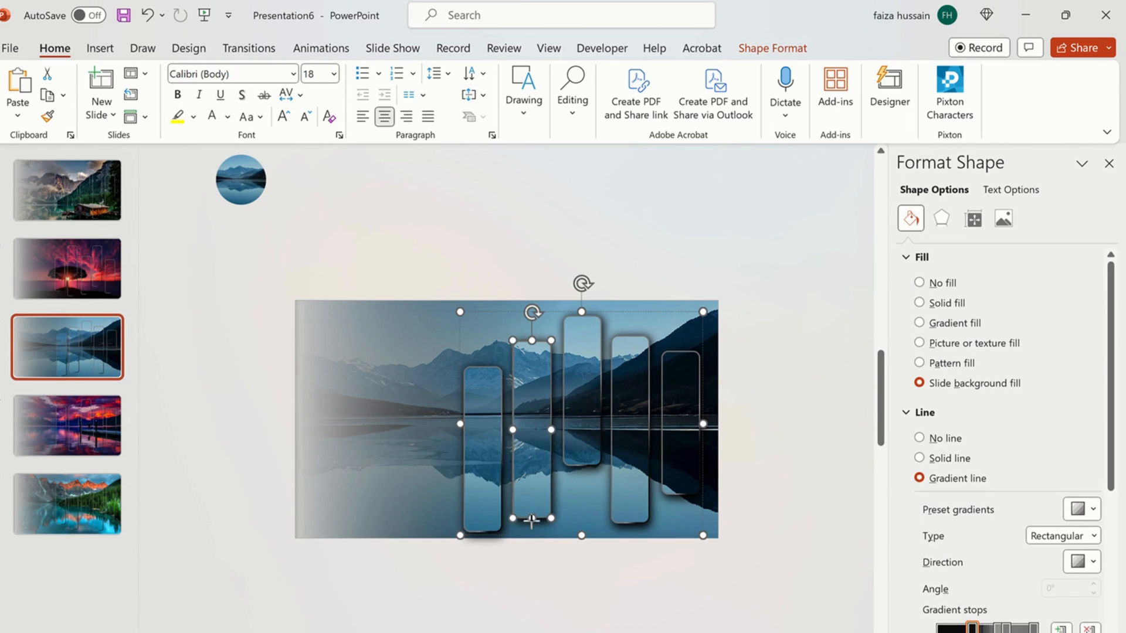
left_click(98, 48)
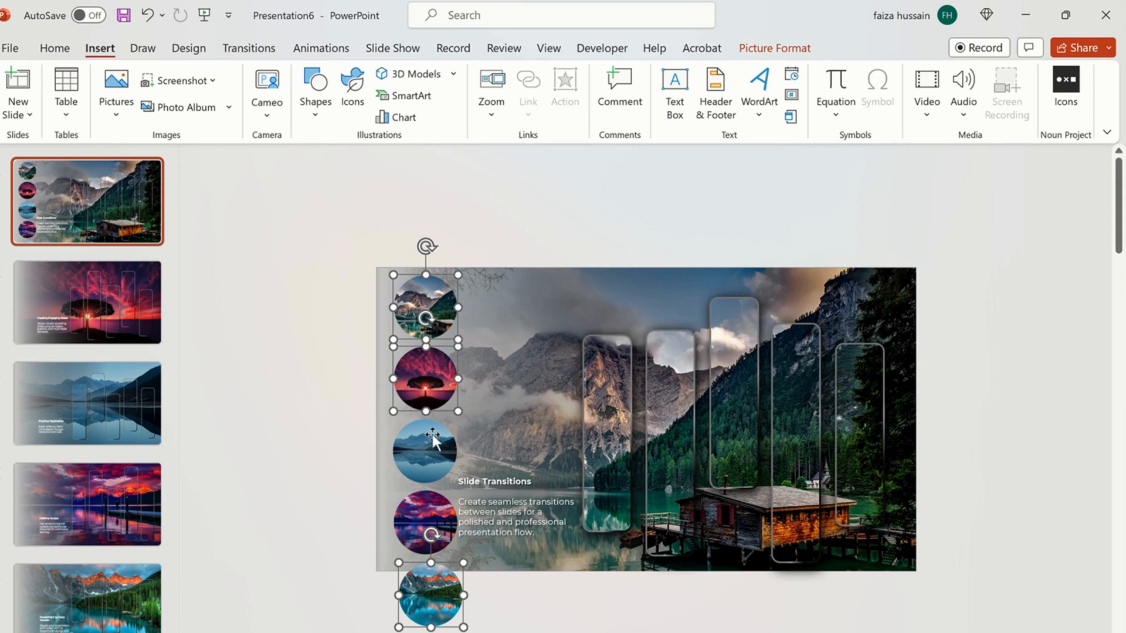
Resize the five circular thumbnails together and place the stack with caption text on each slide.
left_click(423, 449)
type("2")
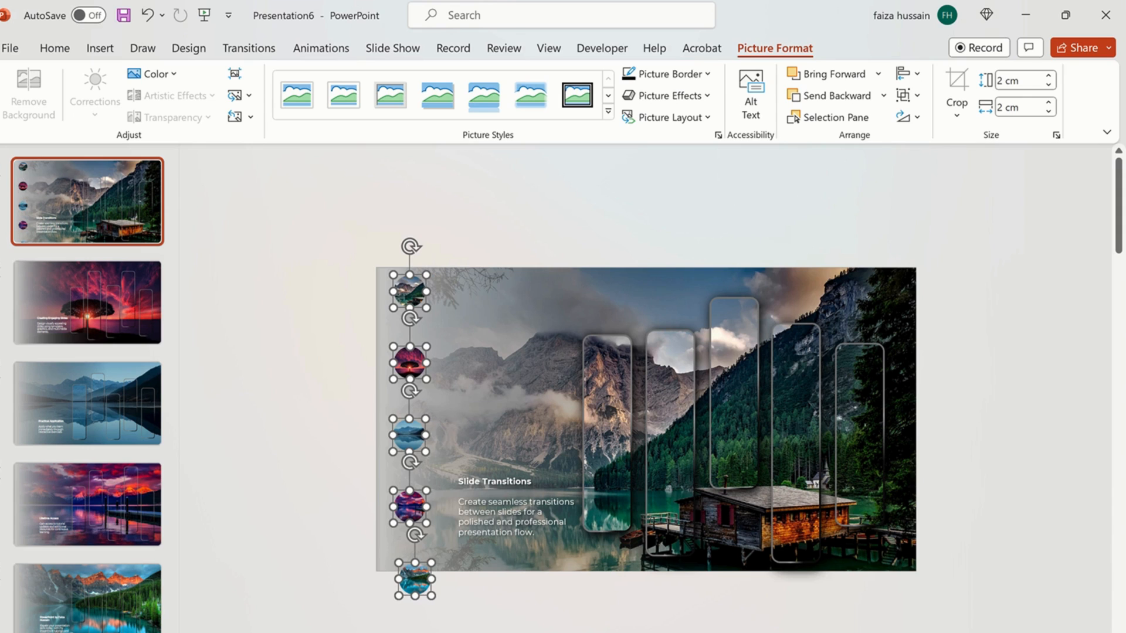
left_click(86, 588)
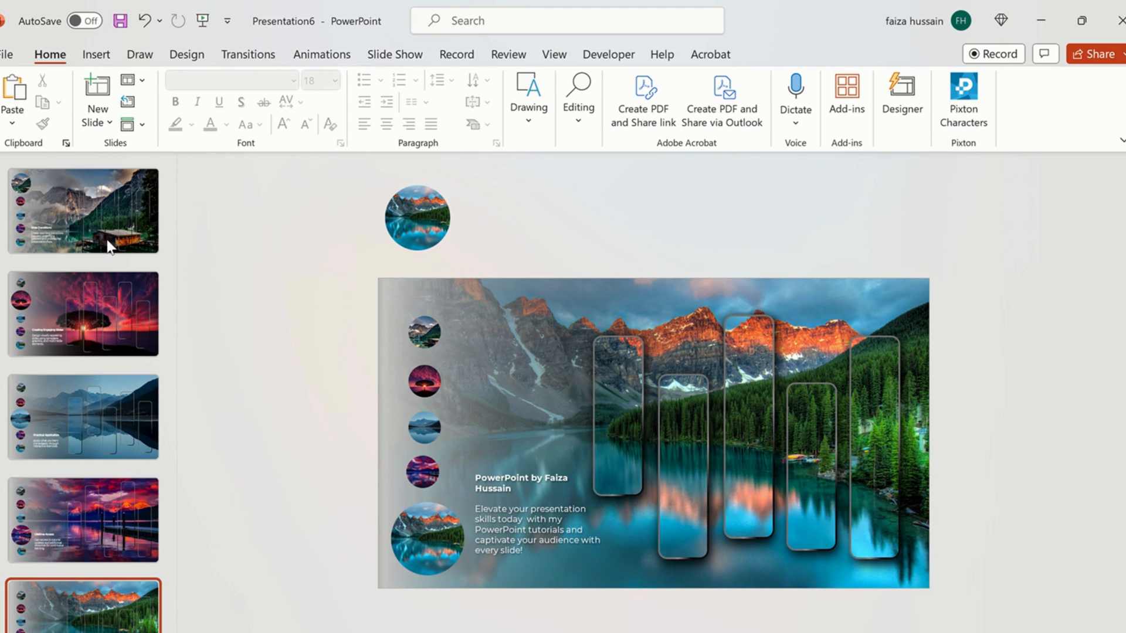
Apply a 1-second Morph transition advancing automatically after 00:01.00 to all slides and start the slideshow.
left_click(82, 416)
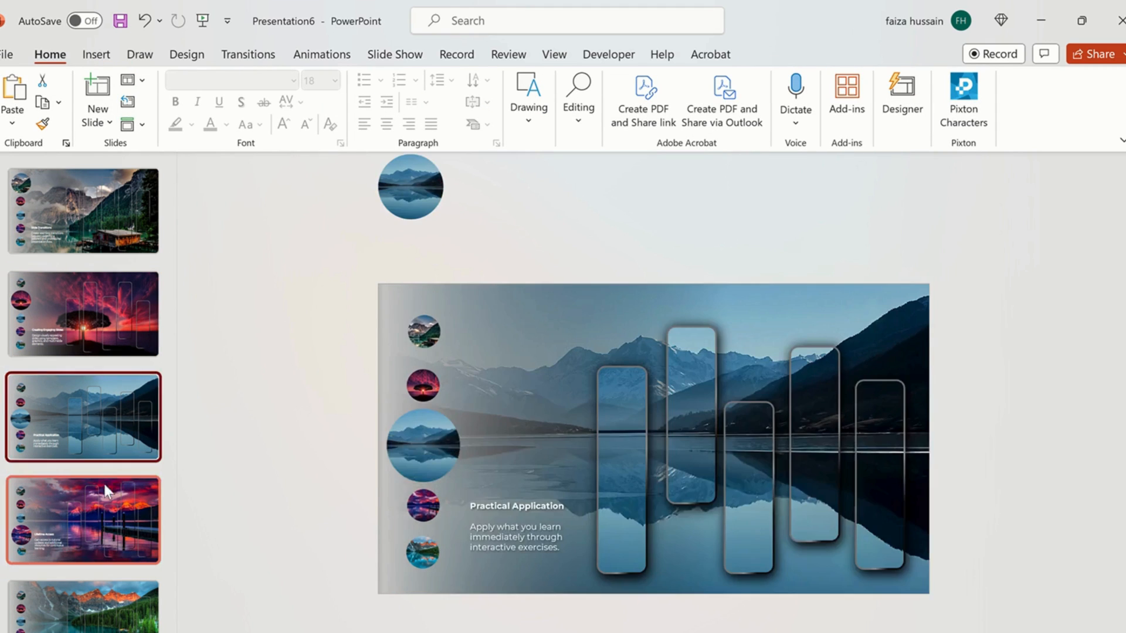
left_click(82, 210)
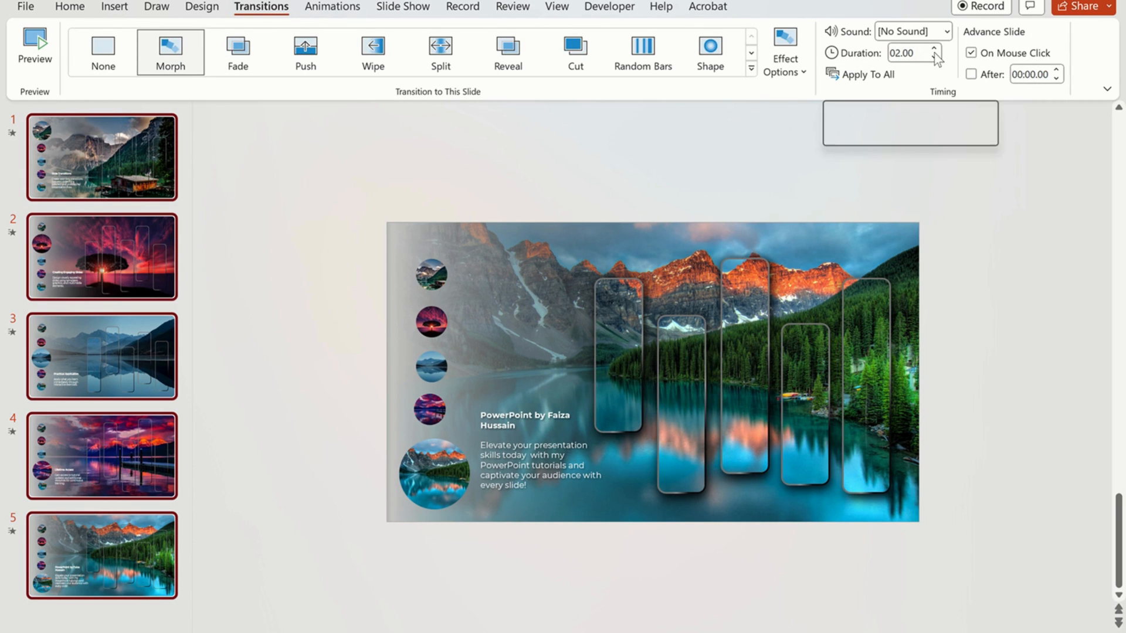
left_click(935, 56)
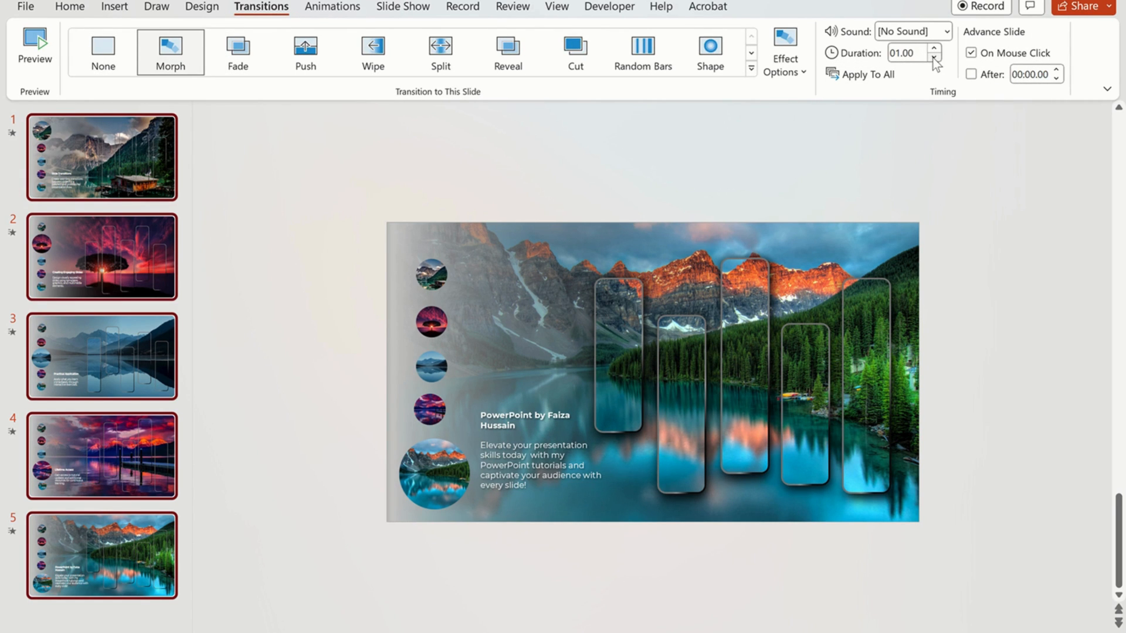
left_click(970, 74)
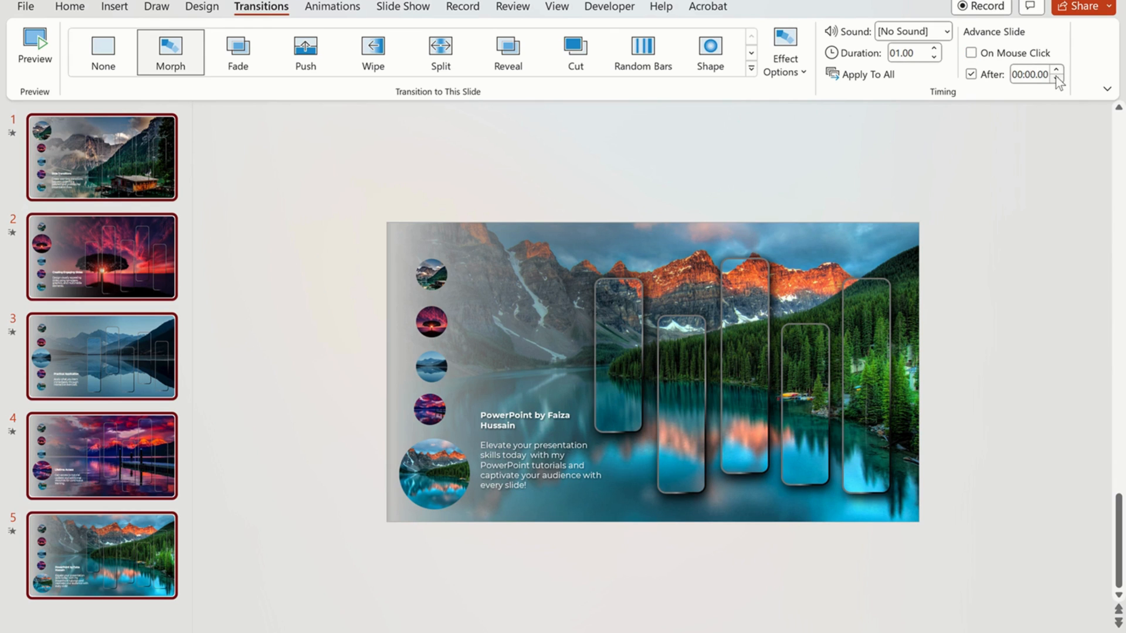
left_click(1055, 69)
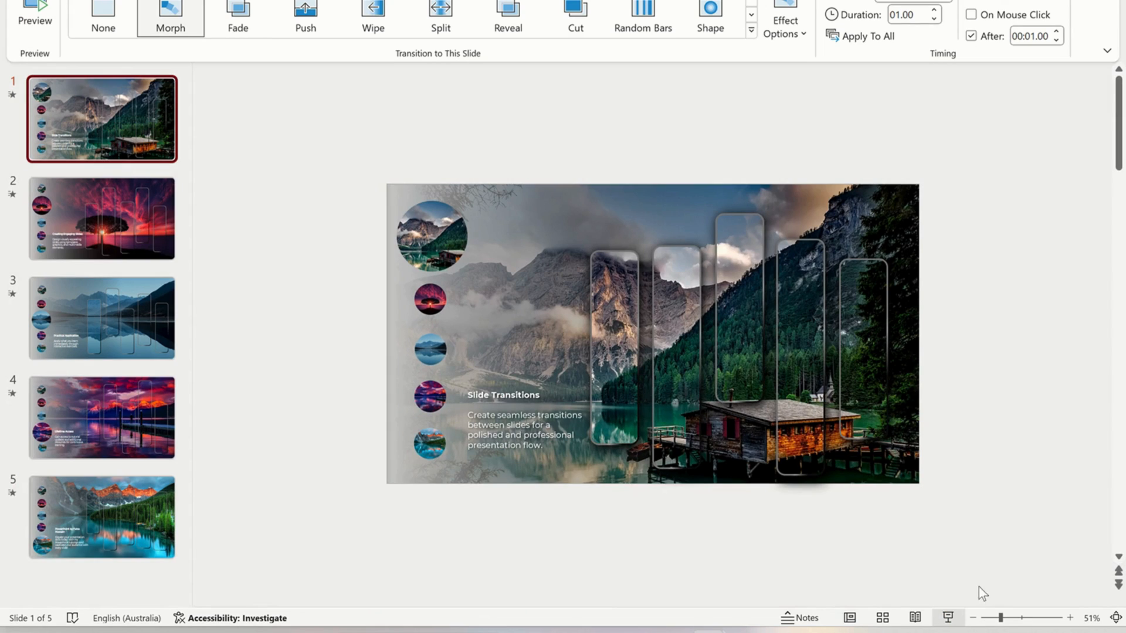
left_click(34, 16)
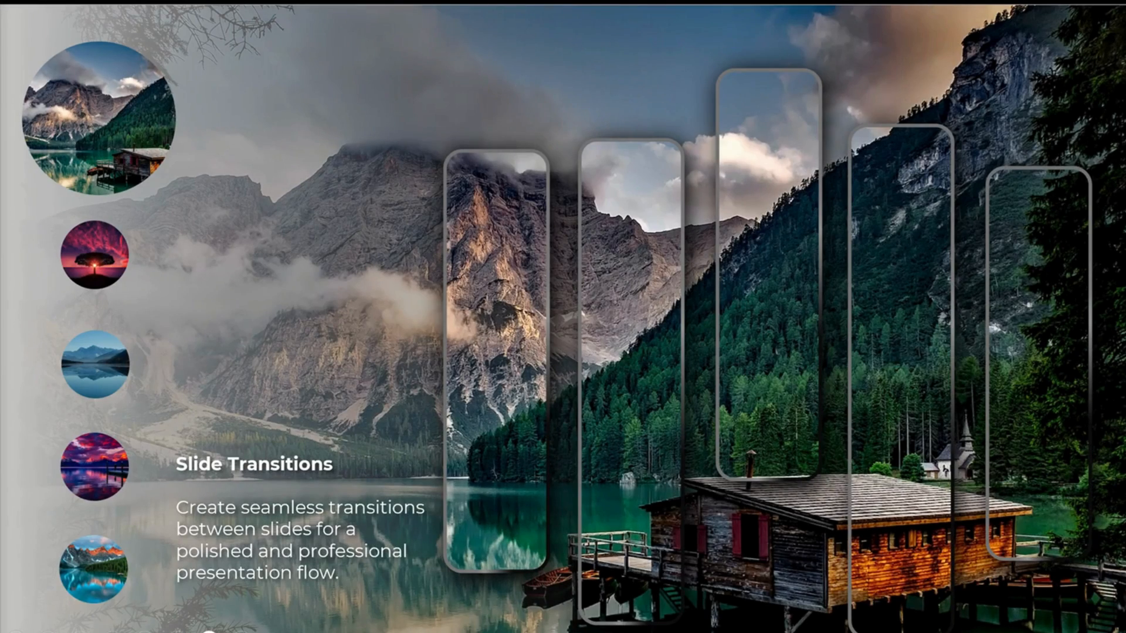